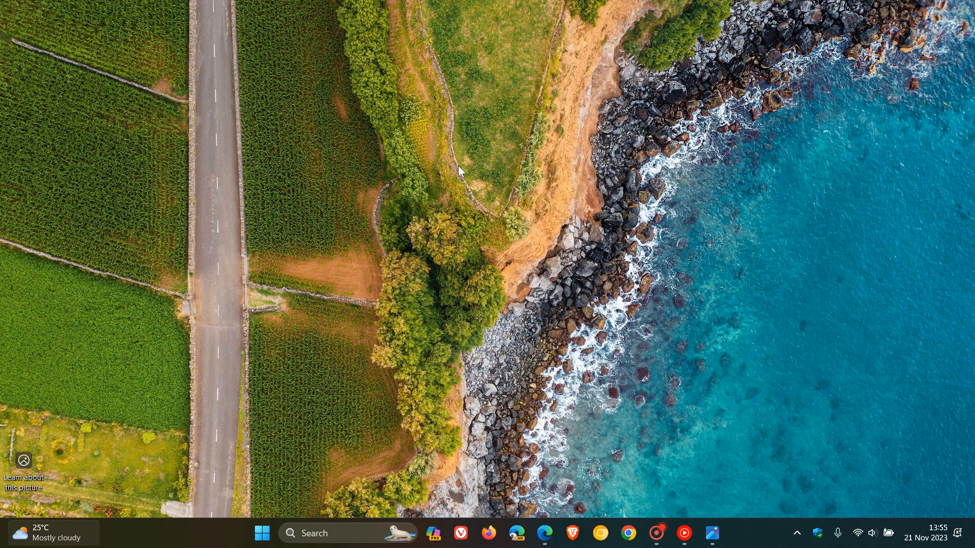
mouse_move(677, 311)
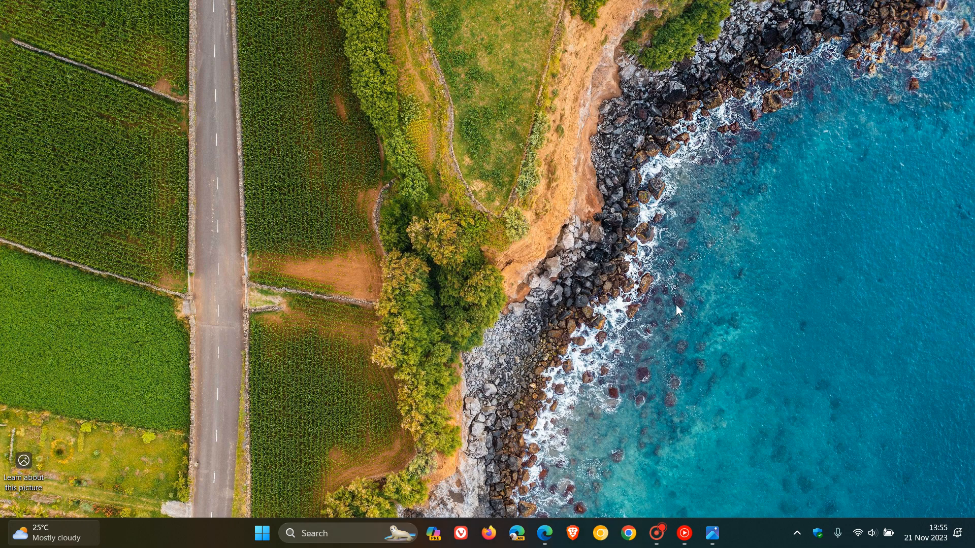
mouse_move(443, 492)
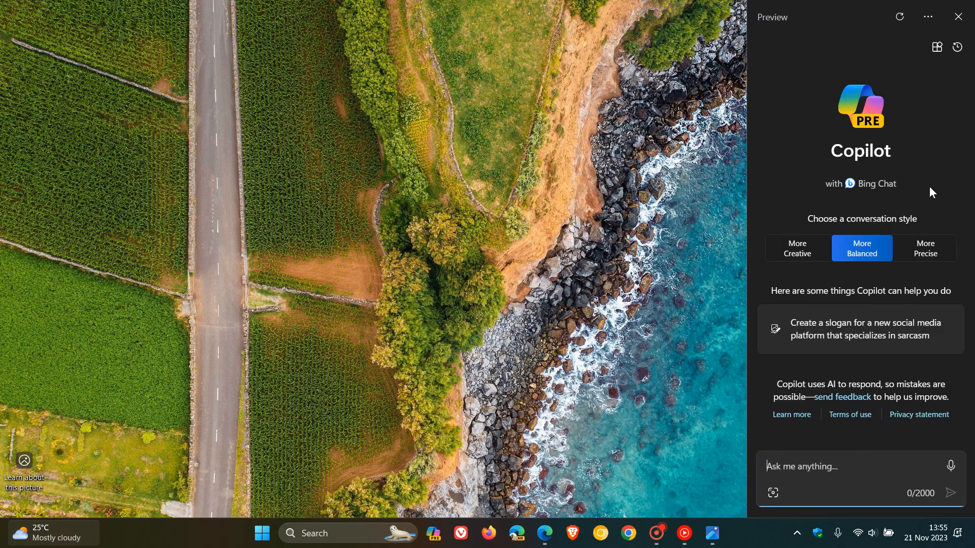
mouse_move(921, 178)
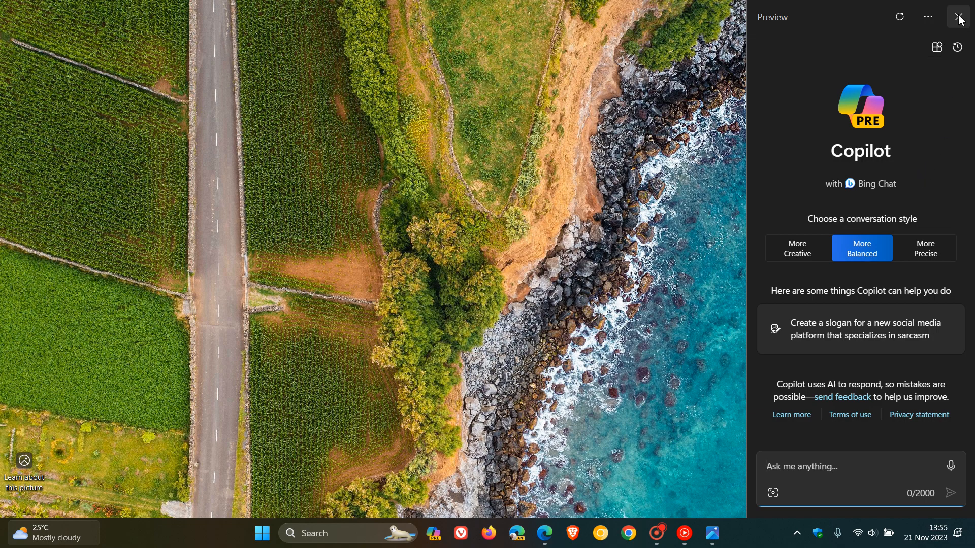
- Close the Windows 11 Copilot panel to show the Windows 10 Copilot docked beside its desktop
click(959, 17)
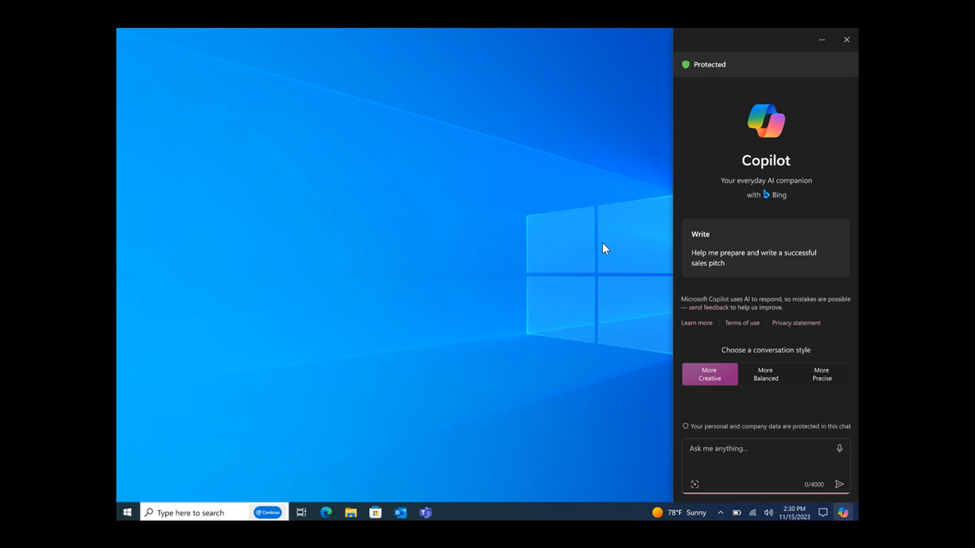
mouse_move(629, 272)
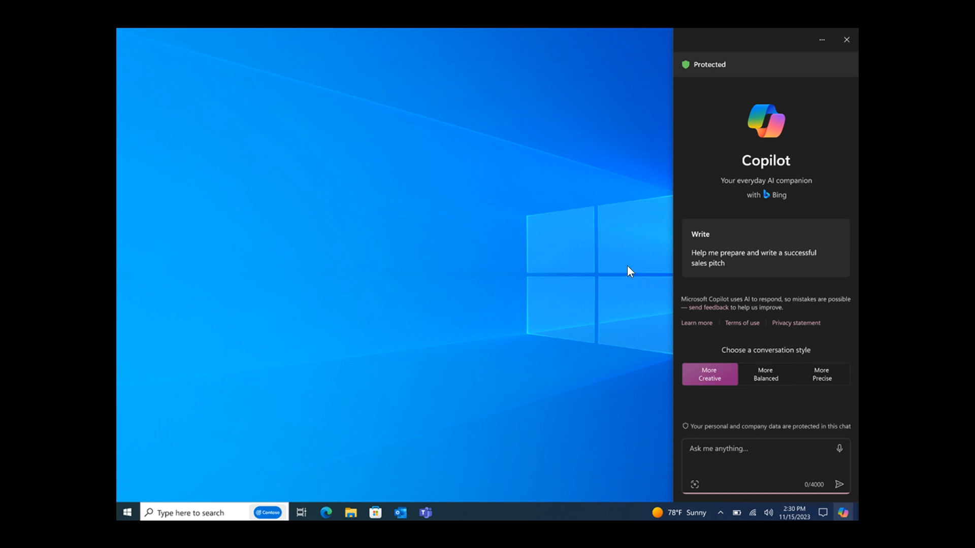
mouse_move(904, 8)
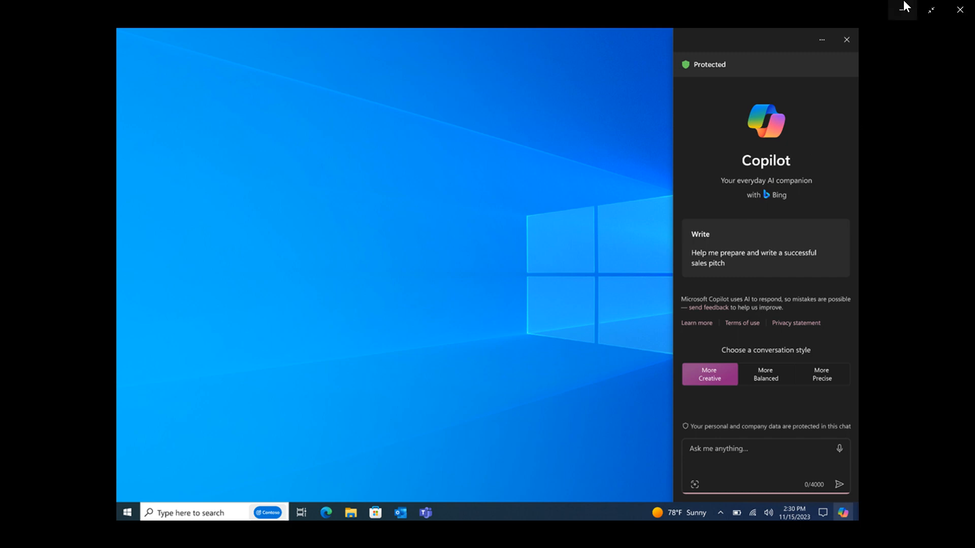
- Exit the Windows 10 Copilot view, returning to the plain Windows 11 desktop
click(846, 39)
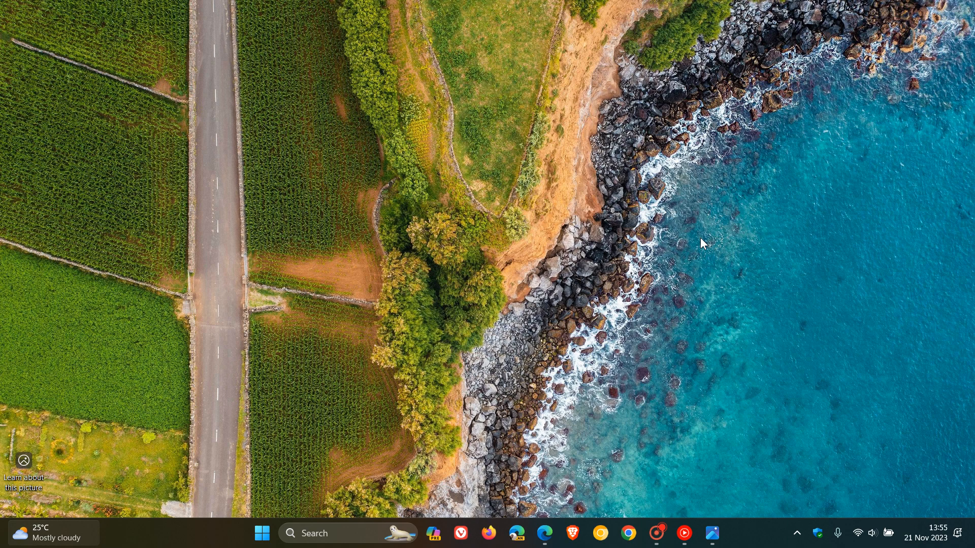
mouse_move(724, 521)
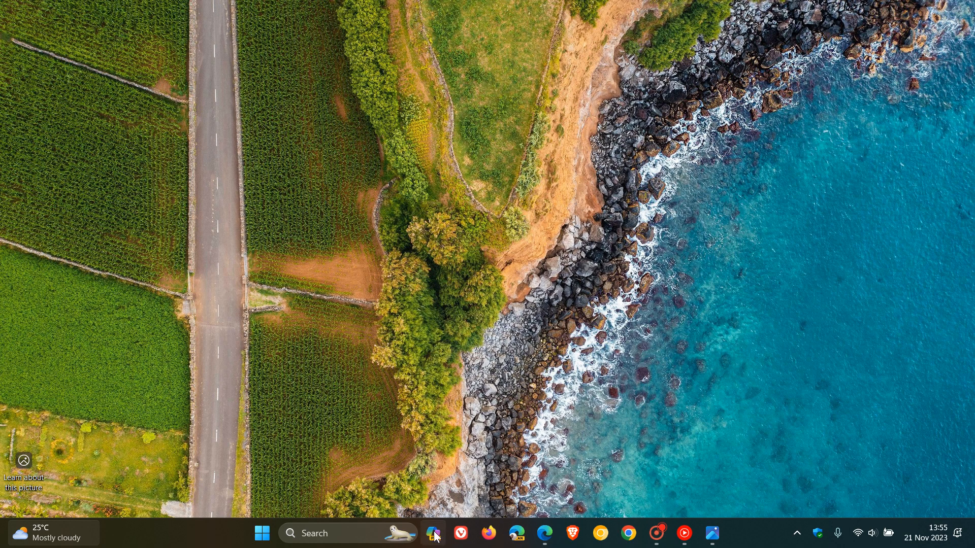
- Reopen the Copilot preview panel from the taskbar with balanced conversation style selected
click(434, 533)
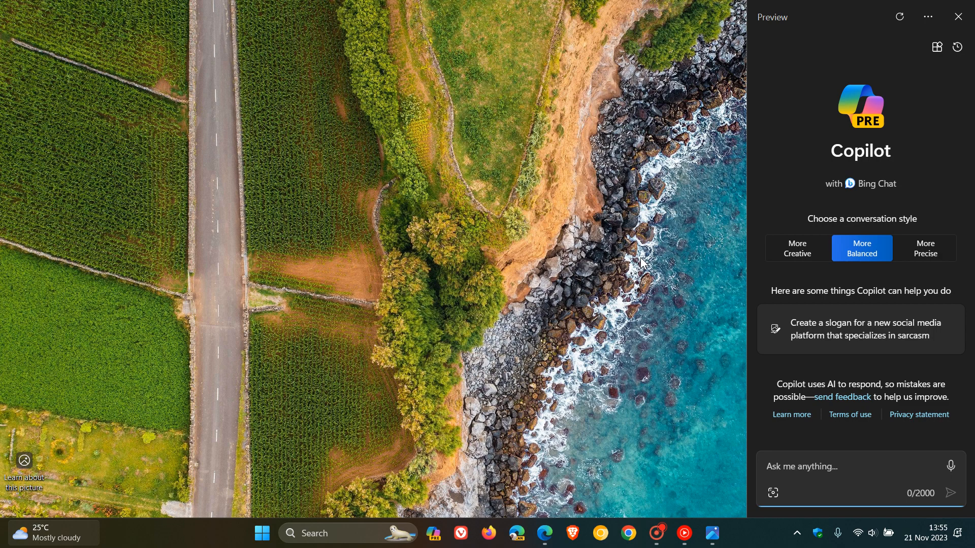
mouse_move(544, 533)
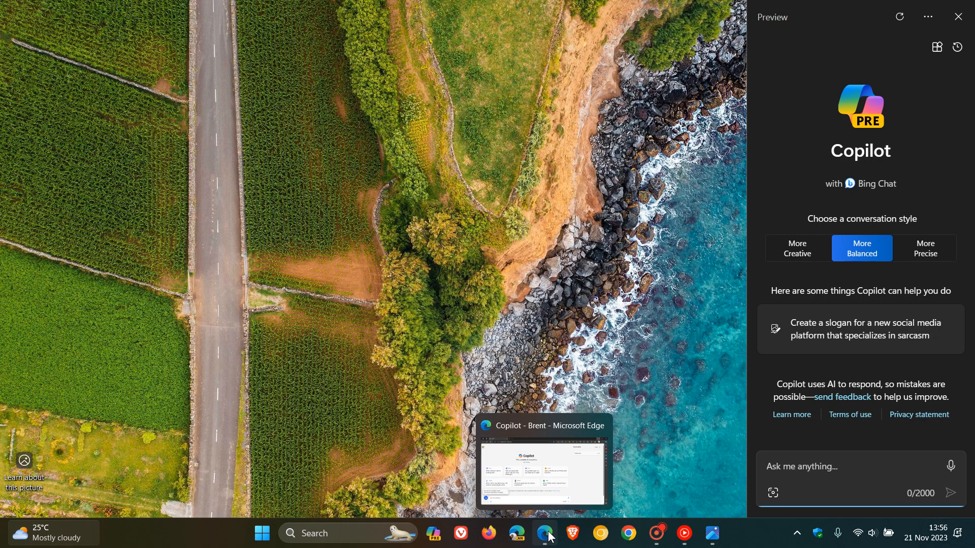
- Bring up the Copilot web page in Microsoft Edge beside the Windows Copilot panel
click(546, 533)
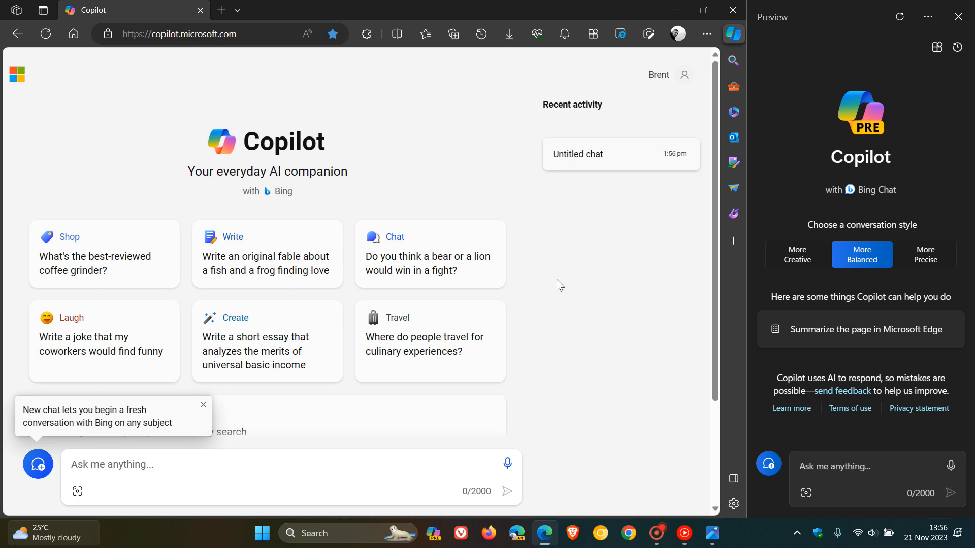
mouse_move(606, 241)
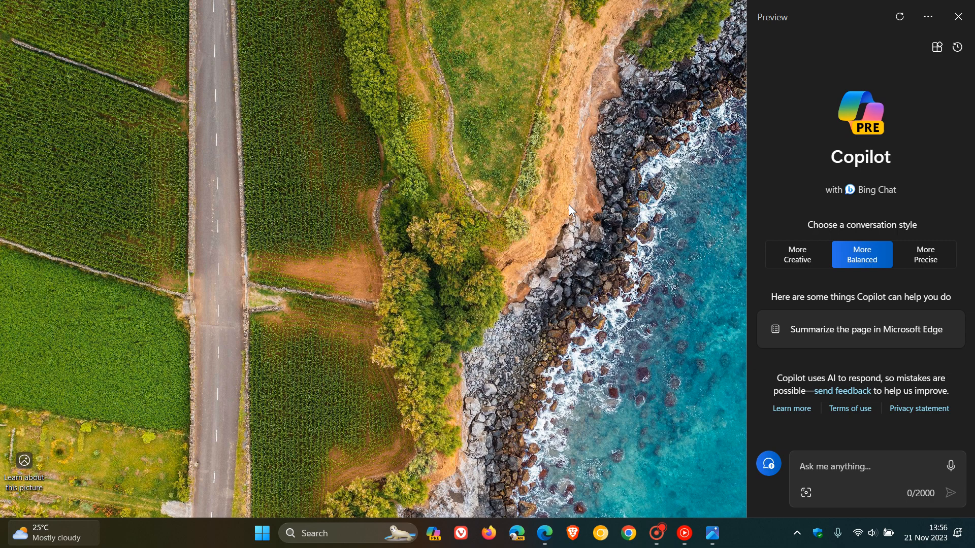
mouse_move(890, 30)
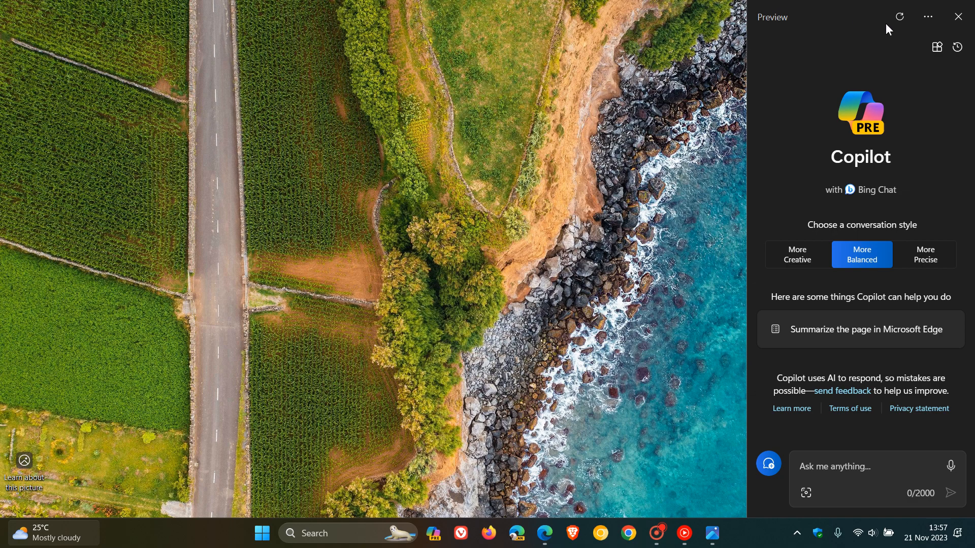
- Dismiss the Windows 11 Copilot panel to show the Windows 10 Copilot version again
click(958, 18)
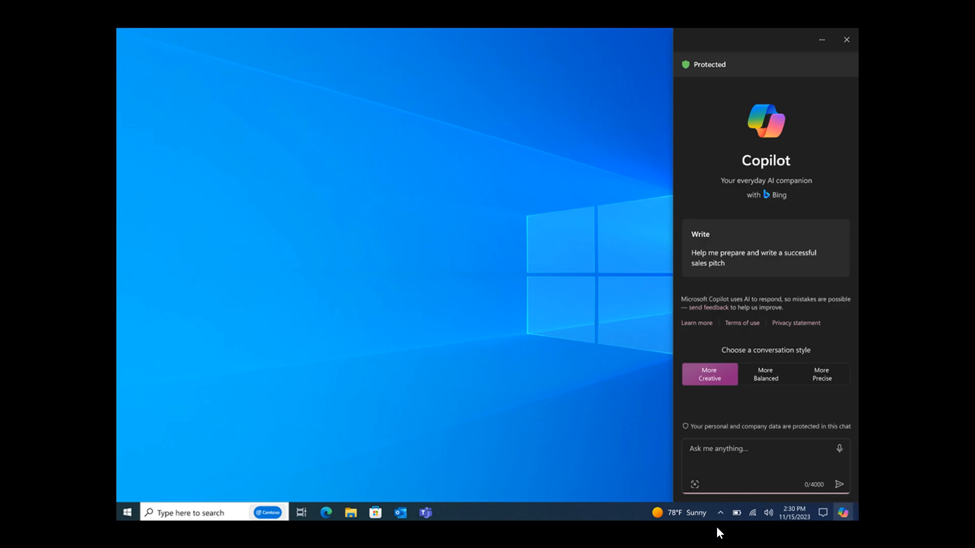
mouse_move(627, 268)
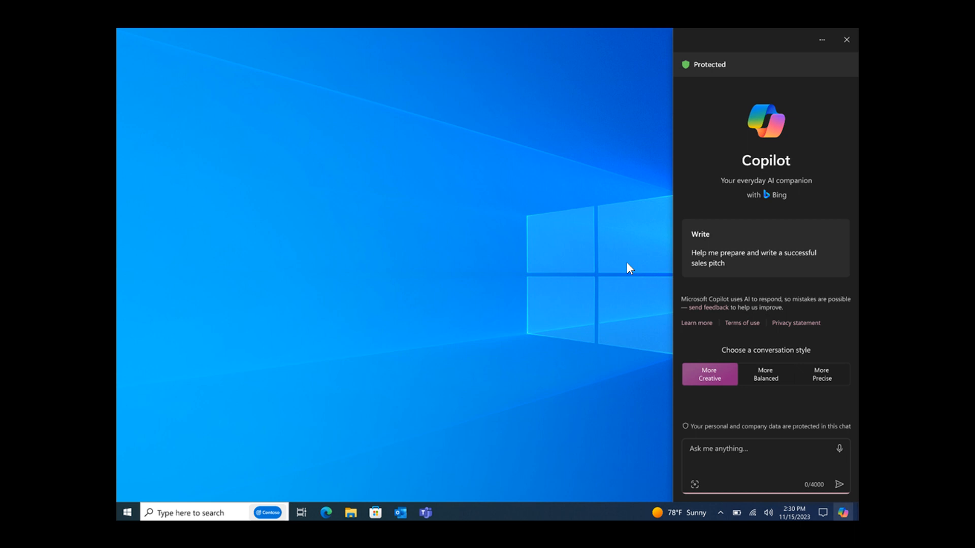
mouse_move(587, 246)
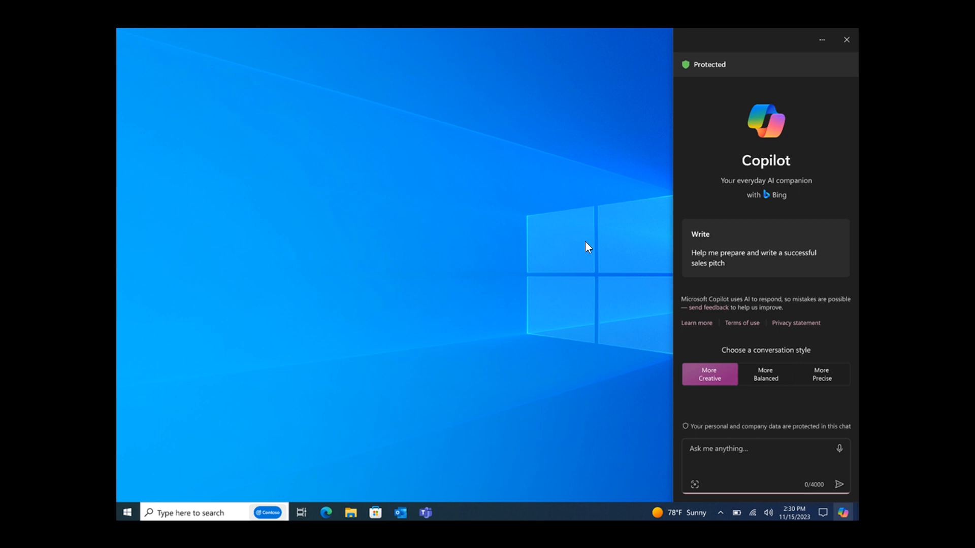
mouse_move(843, 7)
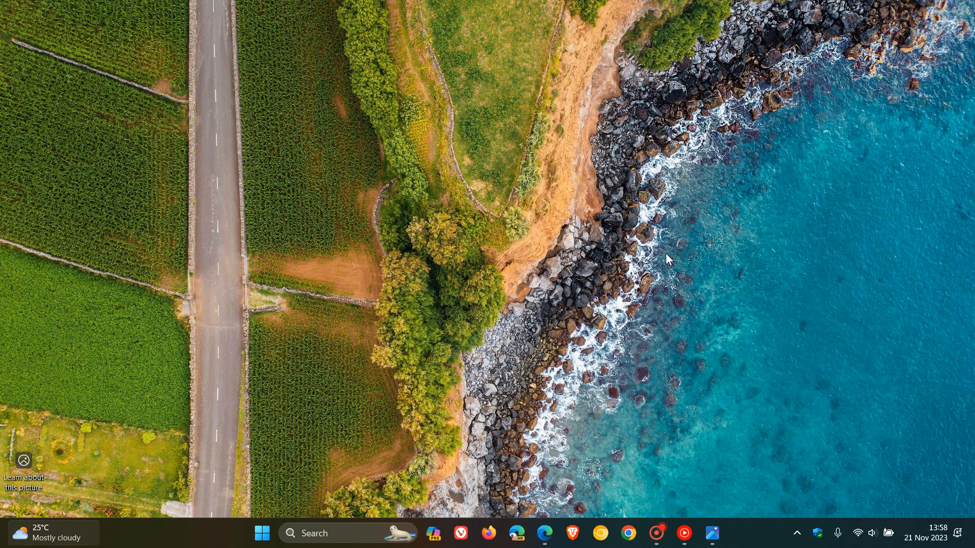
mouse_move(572, 265)
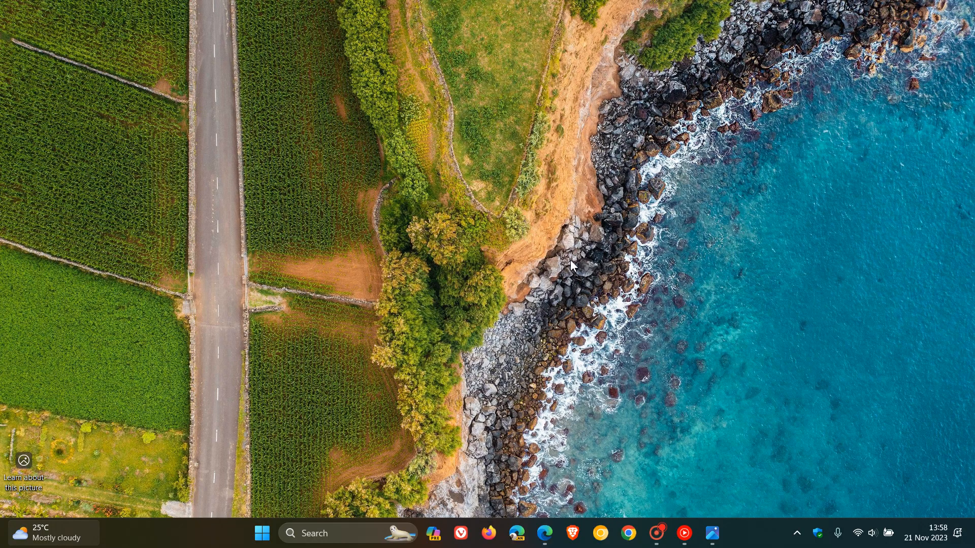